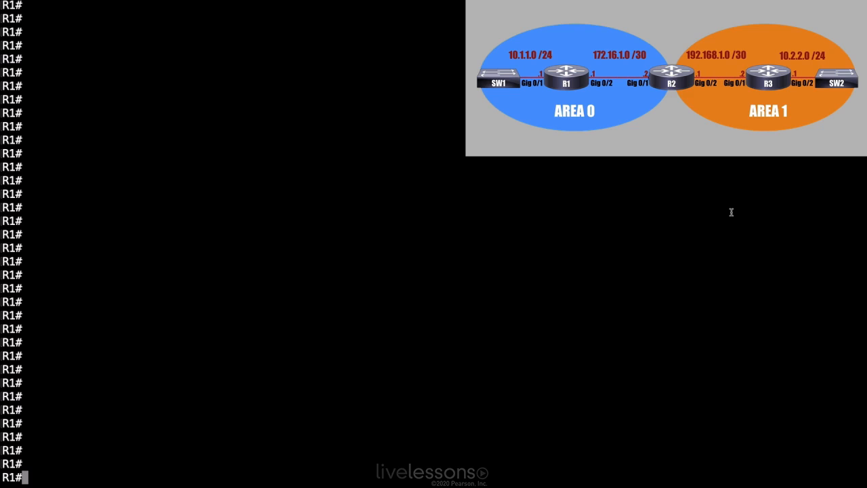
Enter global configuration on R1 via 'conf term' and type 'router ospf 1' without submitting
{"action": "type", "text": "conf term"}
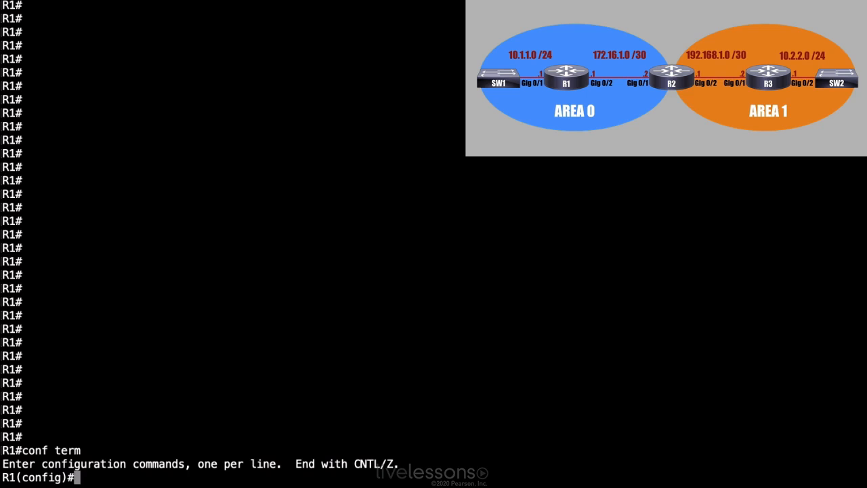
{"action": "type", "text": "rou"}
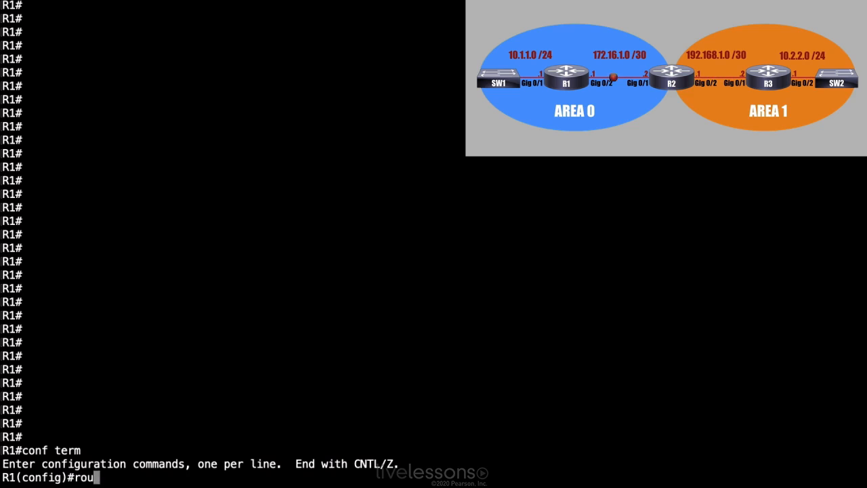
{"action": "type", "text": "ter ospf"}
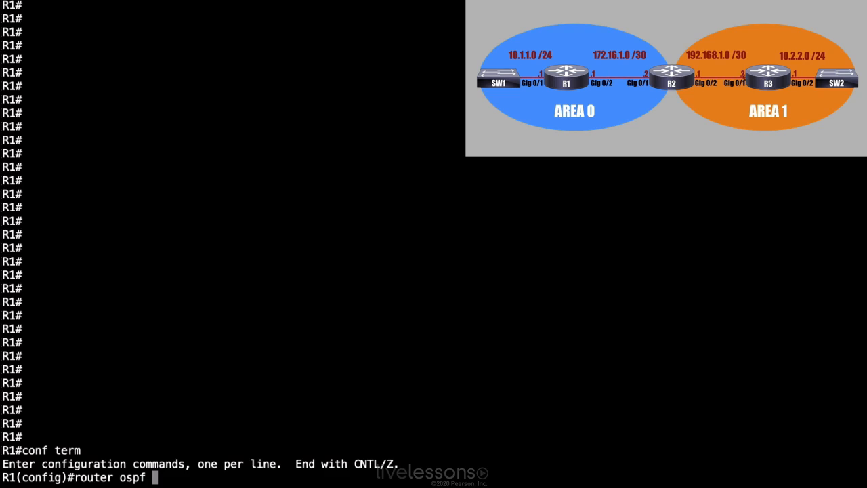
{"action": "type", "text": "1"}
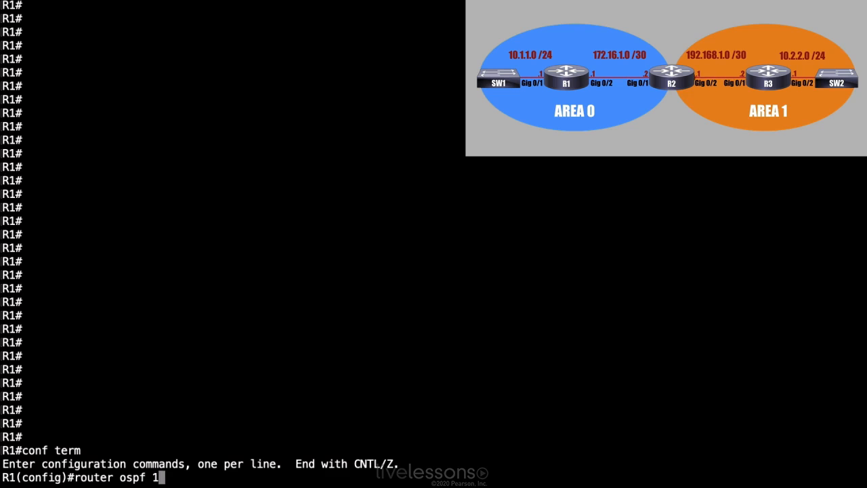
Submit 'router ospf 1' on R1 and set 'router-id 1.1.1.1'
{"action": "key", "text": "Return"}
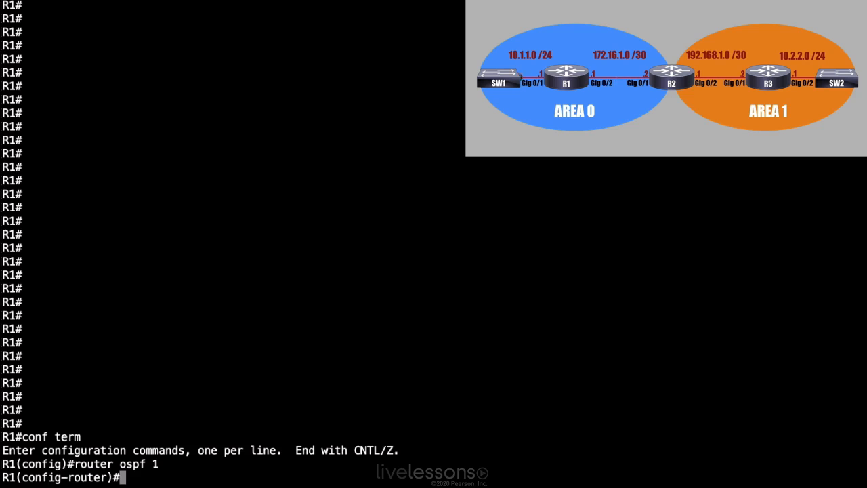
{"action": "type", "text": "ro"}
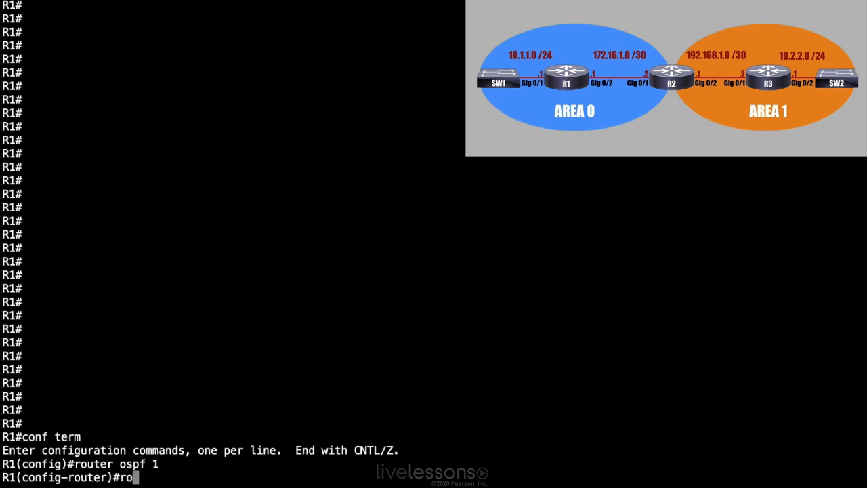
{"action": "type", "text": "uter-id"}
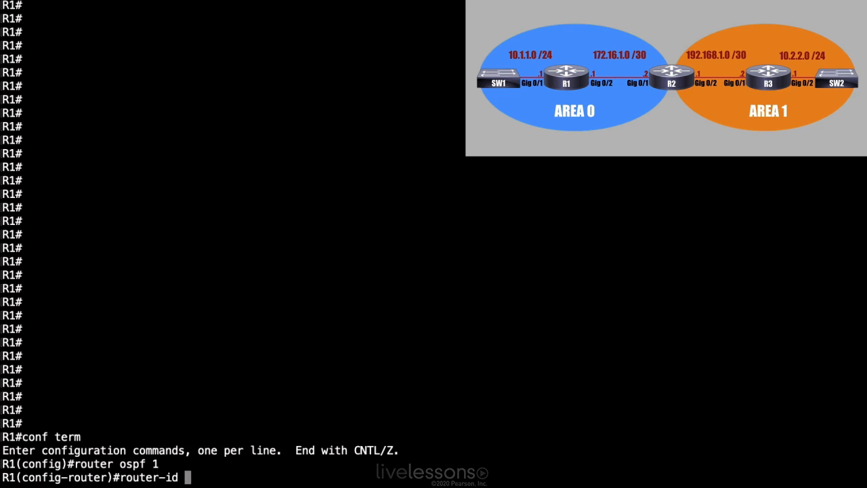
{"action": "type", "text": "1"}
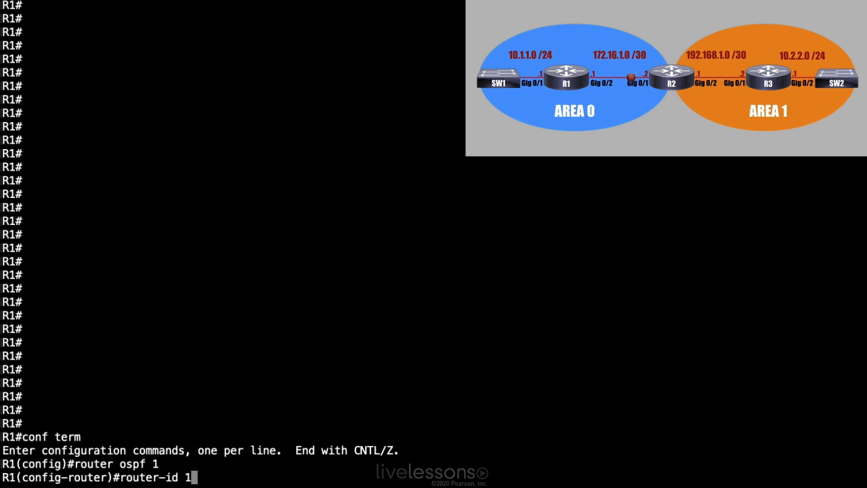
{"action": "key", "text": "Return"}
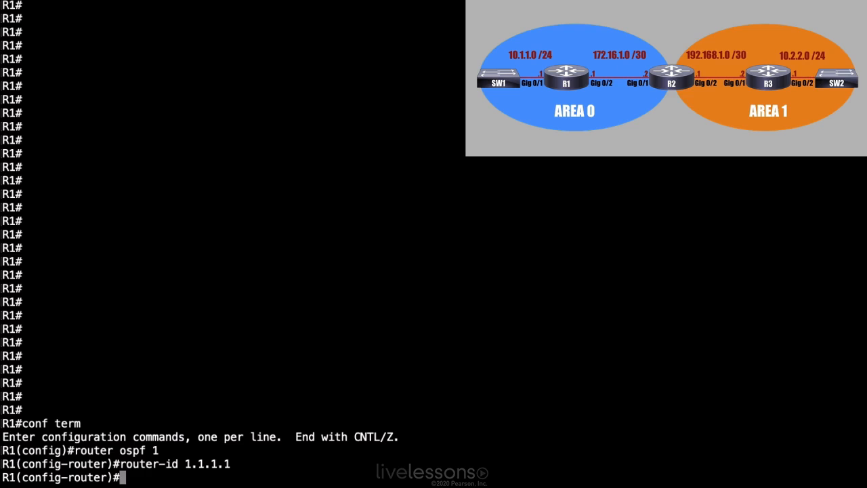
Type 'network 10.1.1.0 0.0' as the start of R1's LAN network statement
{"action": "type", "text": "network"}
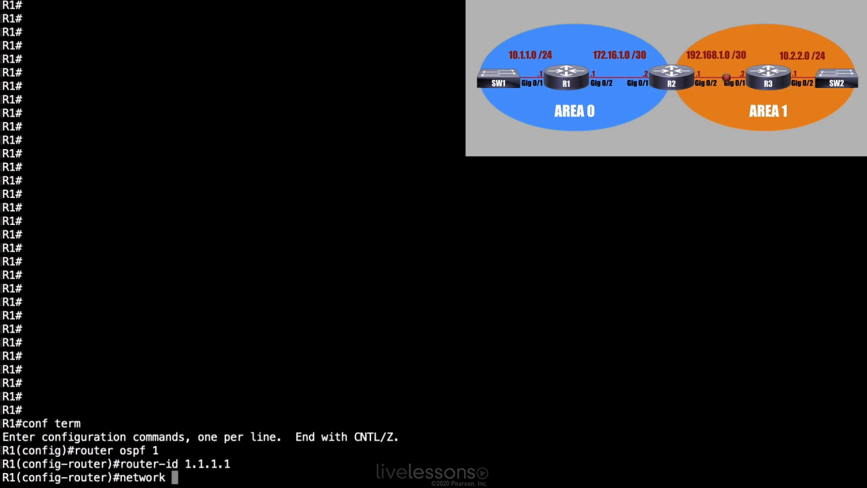
{"action": "type", "text": "10.1.1."}
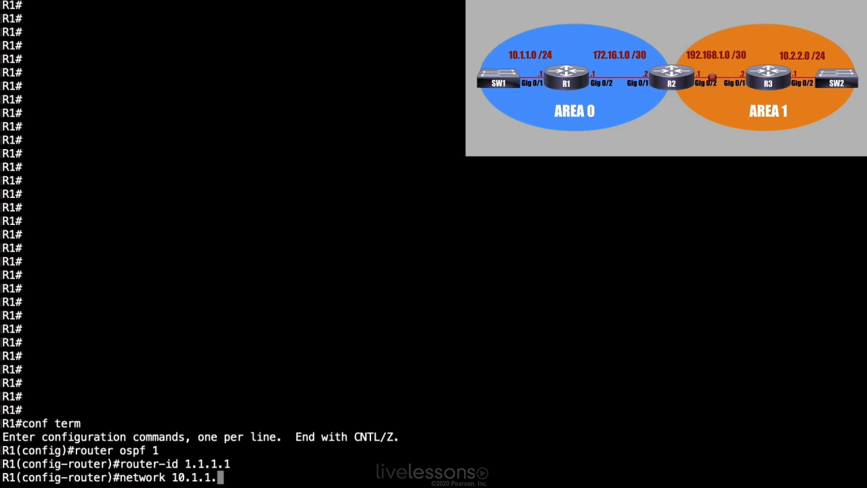
{"action": "type", "text": "0 0"}
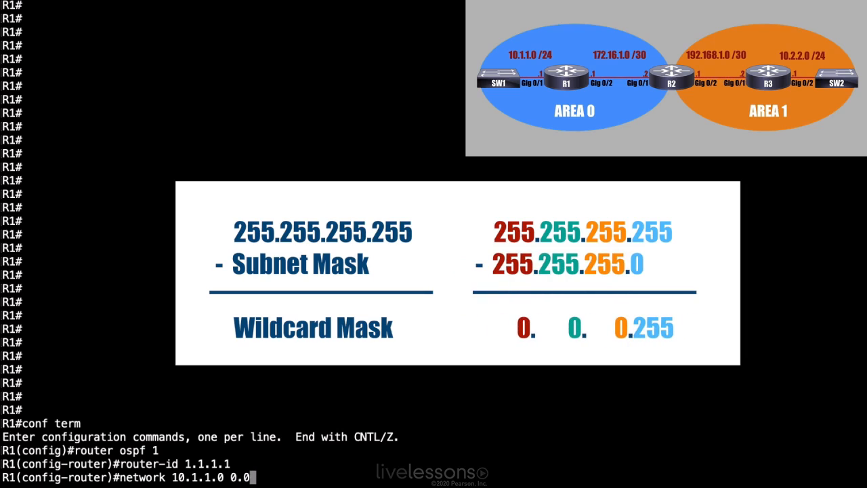
Complete the wildcard mask so the line reads 'network 10.1.1.0 0.0.0.255'
{"action": "type", "text": ".0.255"}
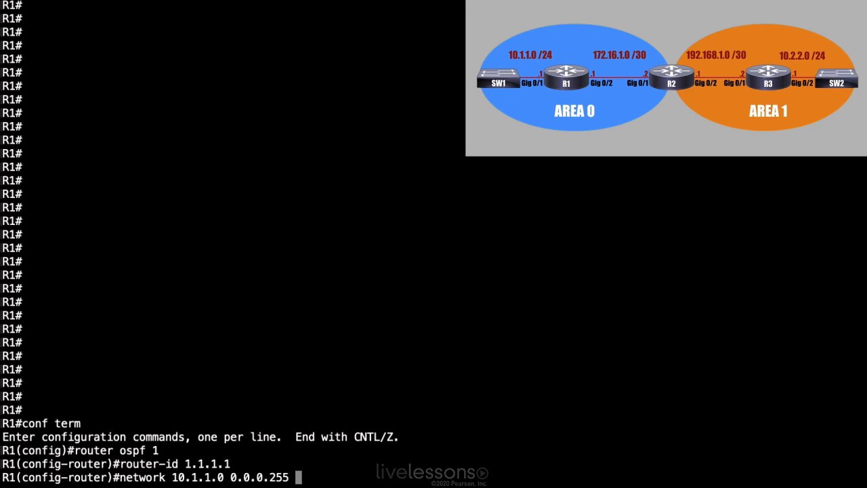
Append 'area 0' and submit 'network 10.1.1.0 0.0.0.255 area 0' on R1
{"action": "type", "text": "ar"}
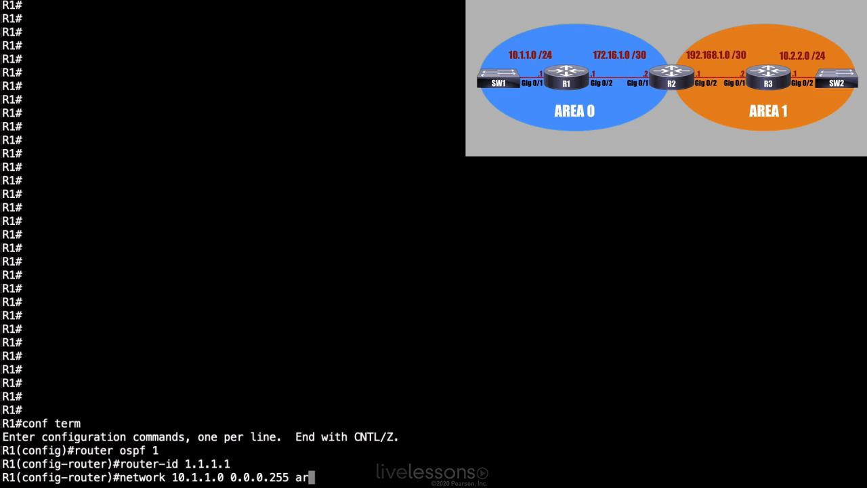
{"action": "type", "text": "ea 0"}
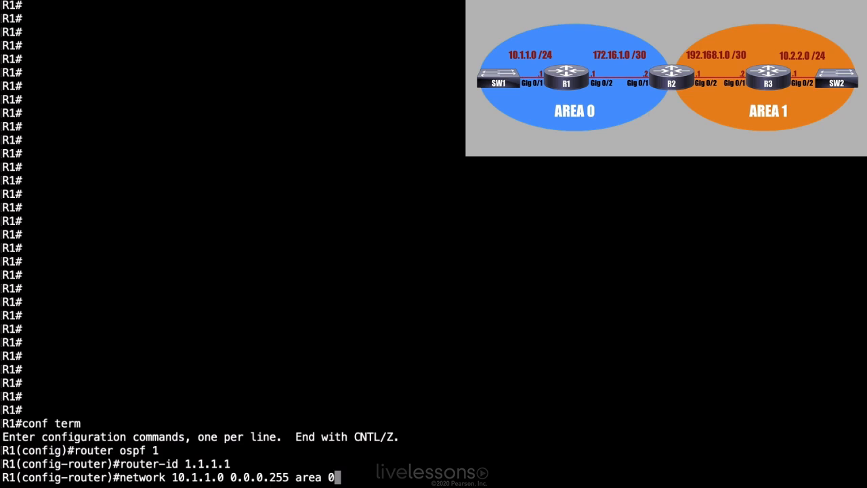
{"action": "key", "text": "Return"}
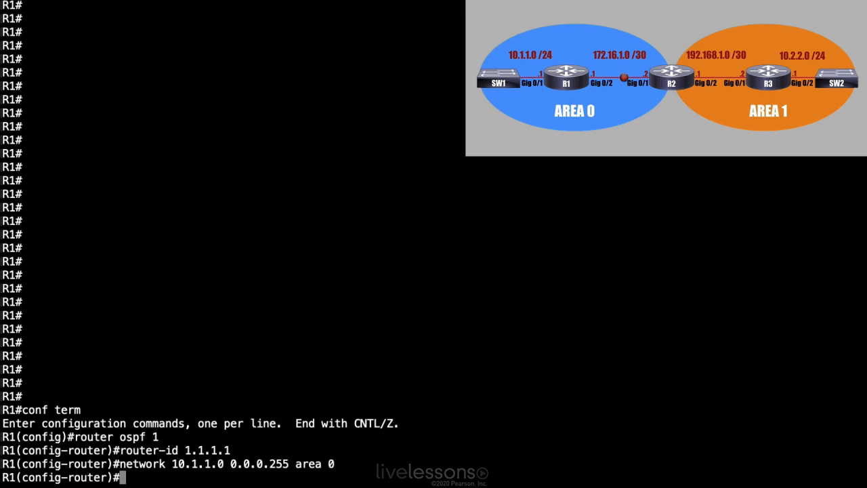
Type 'network 172.16.1.0 0.0.0.3' for R1's point-to-point link, area not yet added
{"action": "type", "text": "network"}
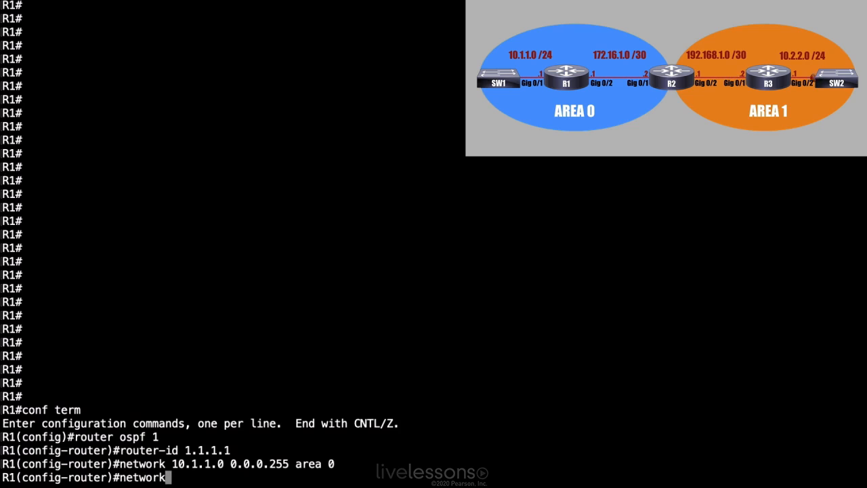
{"action": "type", "text": "172."}
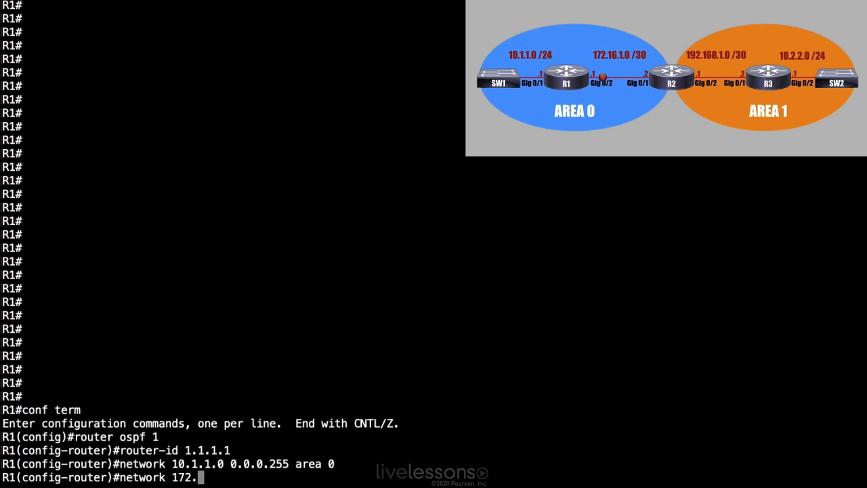
{"action": "type", "text": "16.1."}
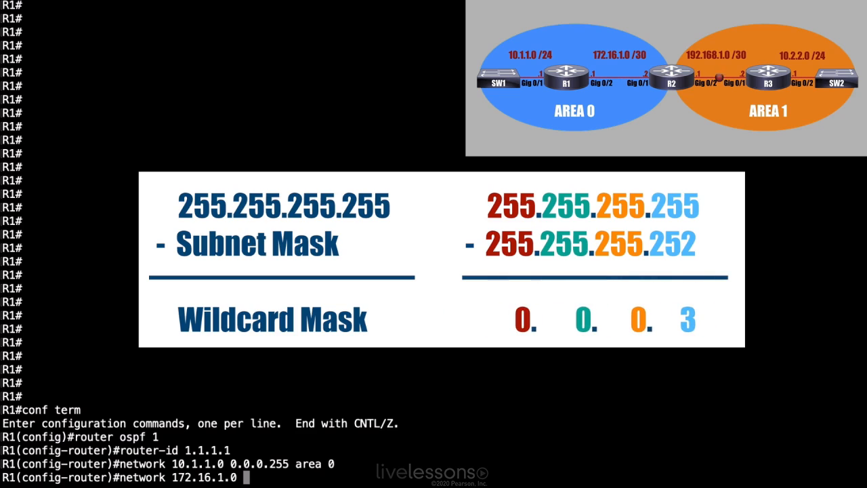
{"action": "type", "text": "0.0.0"}
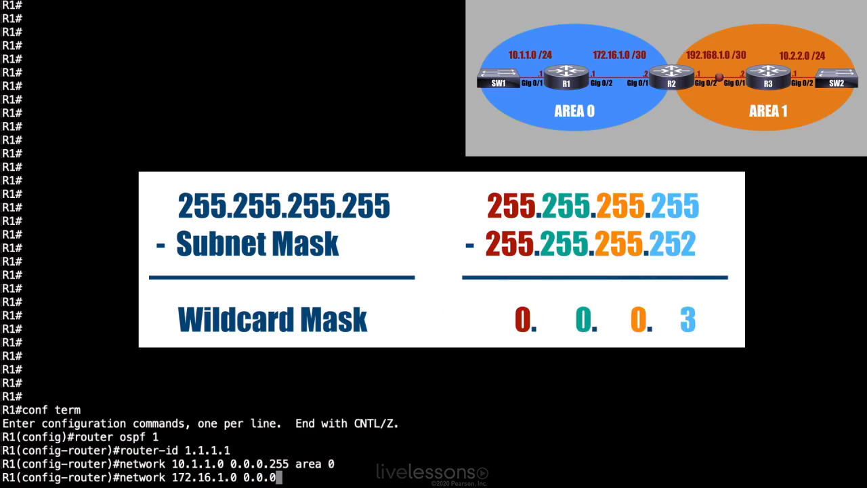
{"action": "type", "text": "3"}
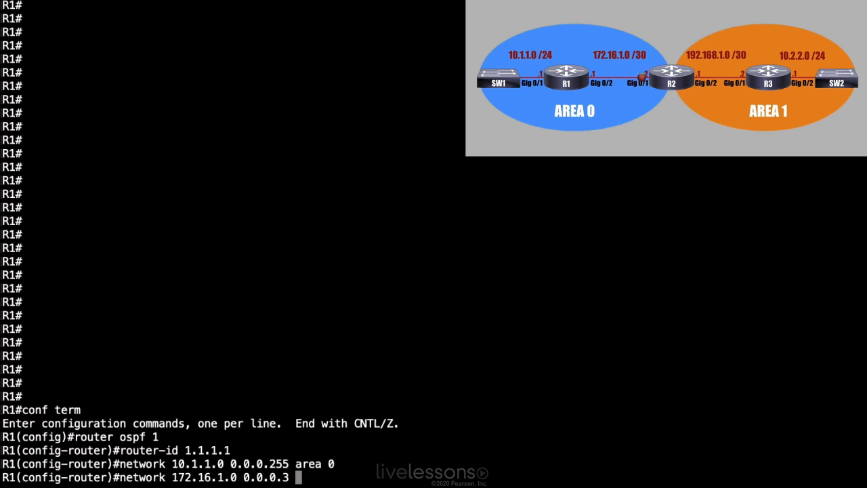
Place 172.16.1.0/30 in area 0 on R1 and make gig 0/1 toward SW1 a passive interface
{"action": "type", "text": "area"}
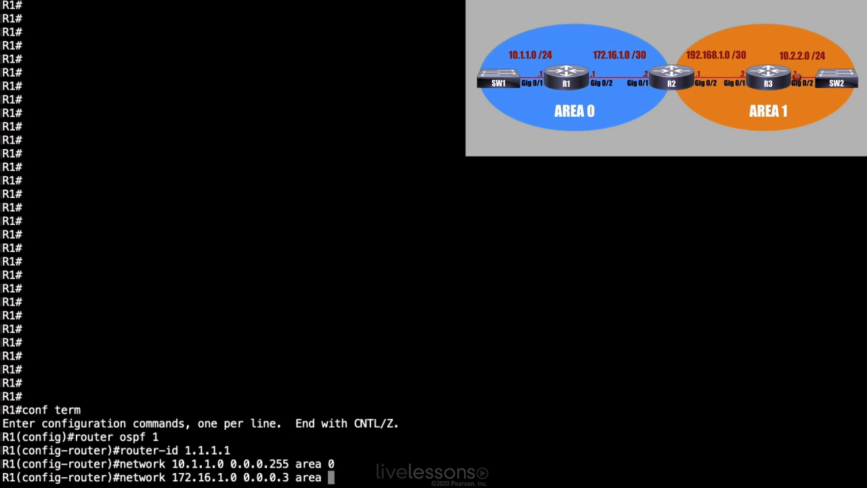
{"action": "key", "text": "Return"}
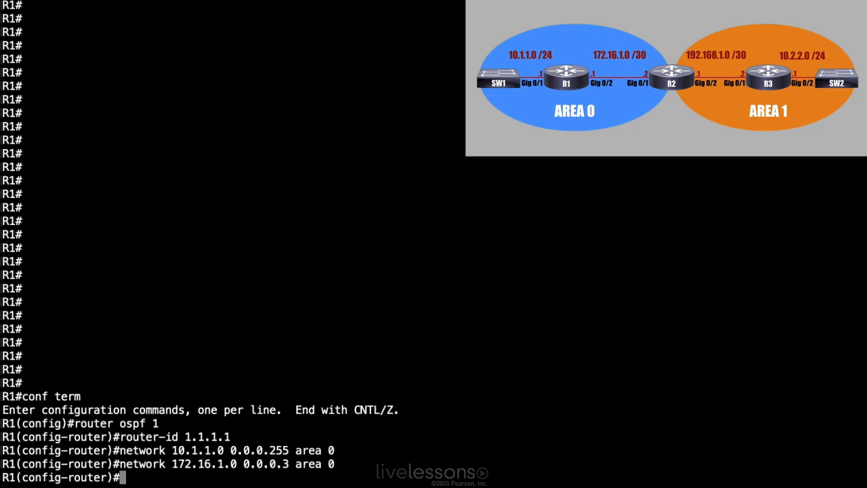
{"action": "type", "text": "passiv"}
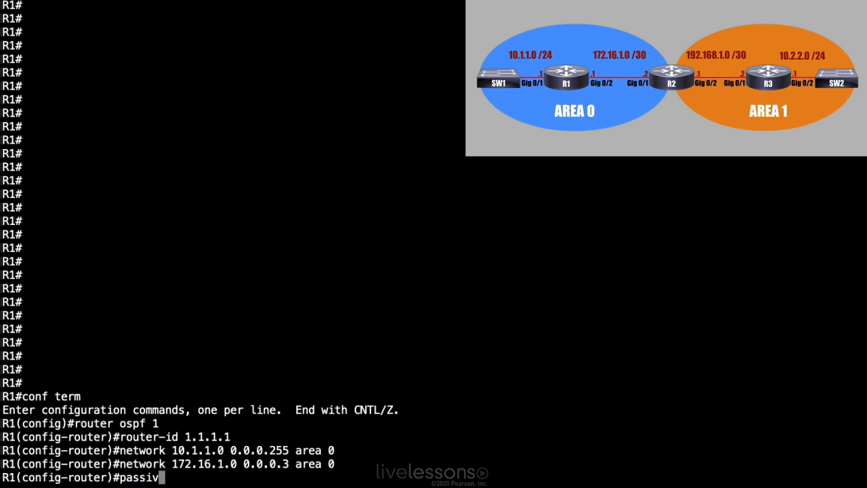
{"action": "type", "text": "e-interface"}
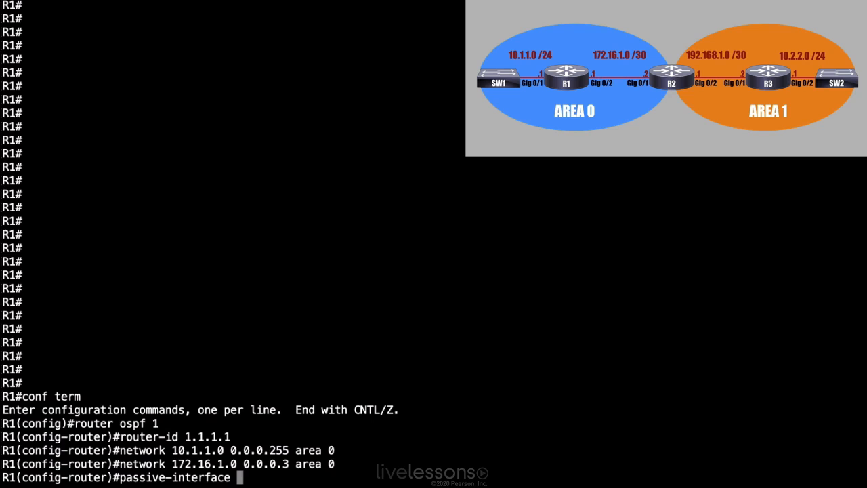
{"action": "type", "text": "gig 0/"}
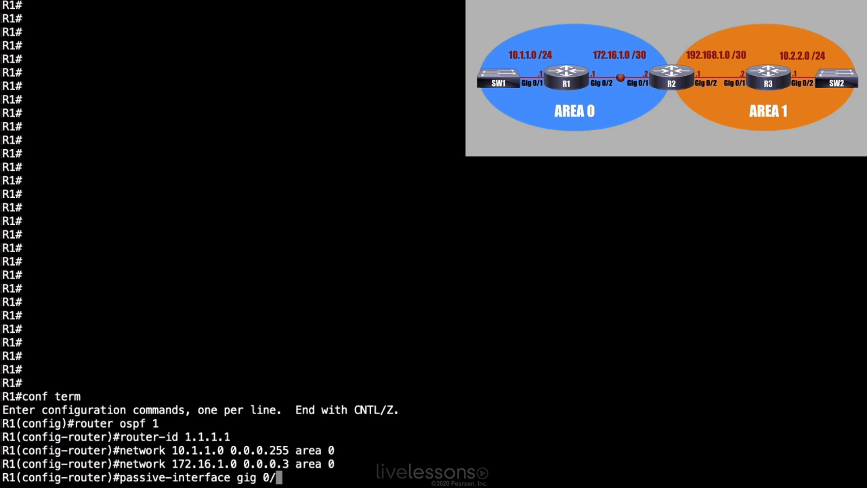
{"action": "key", "text": "Return"}
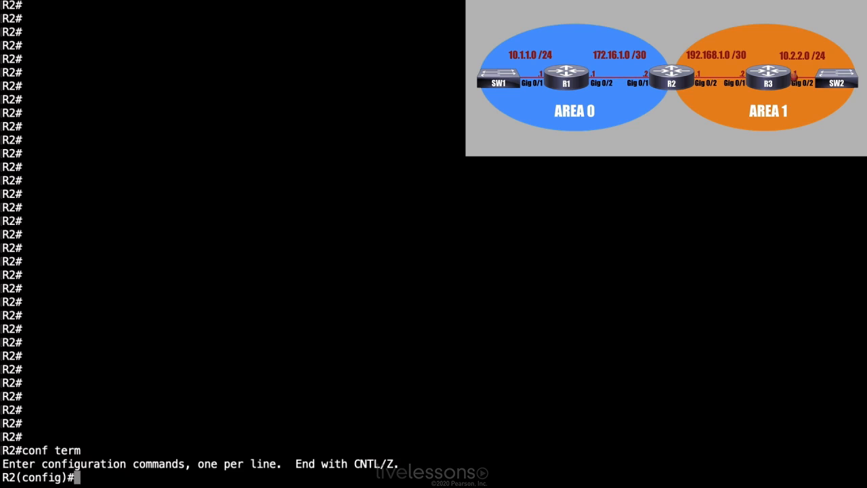
On R2 start OSPF 1 with router-id 2.2.2.2 and add 'network 172.16.1.0 0.0.0.3 area 0'
{"action": "type", "text": "router ospf 1"}
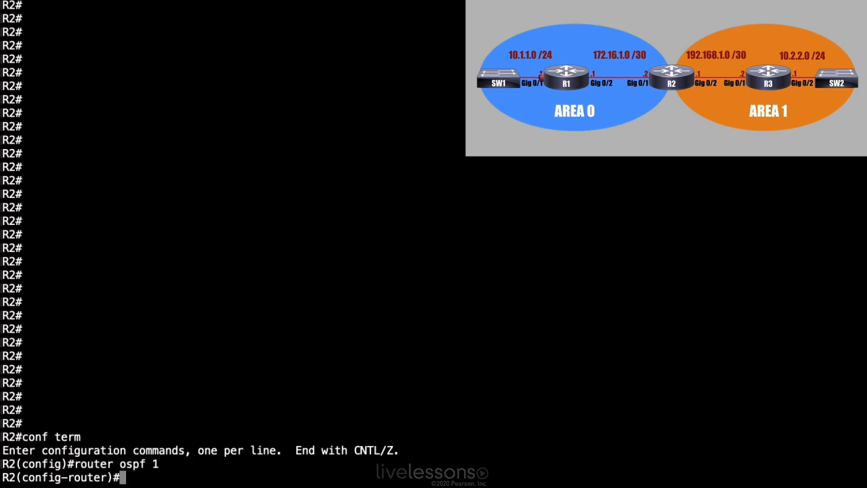
{"action": "type", "text": "router-id"}
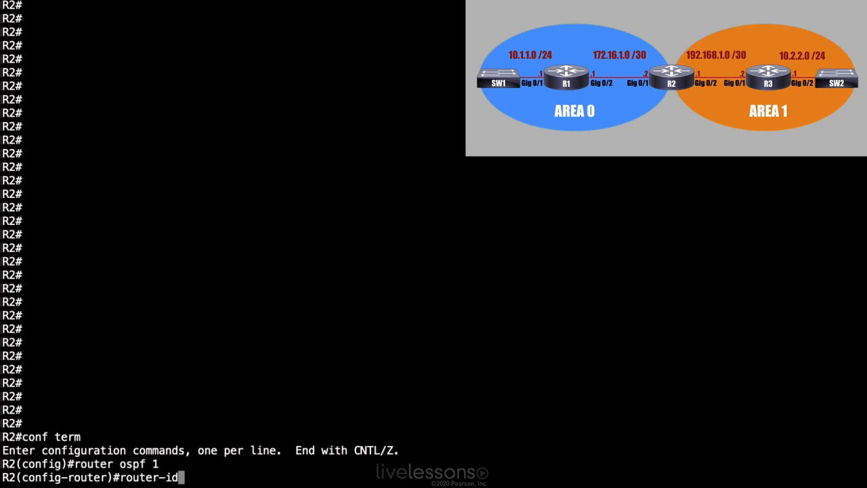
{"action": "type", "text": "2.2.2.2"}
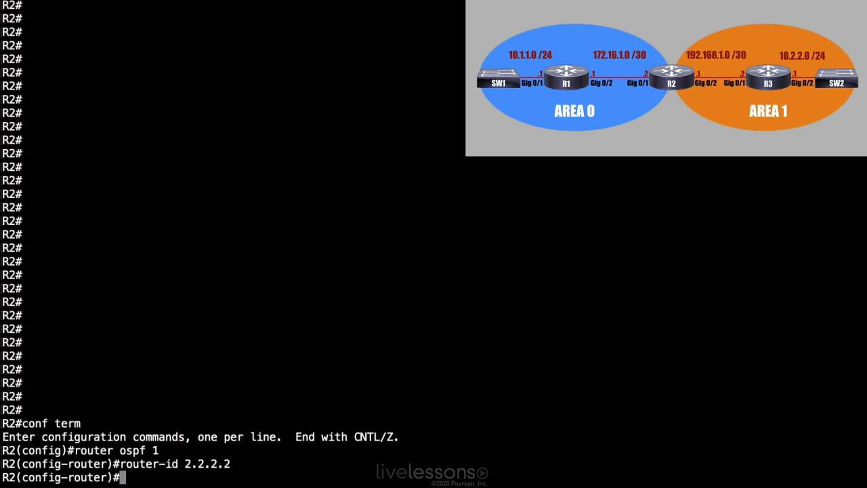
{"action": "type", "text": "network"}
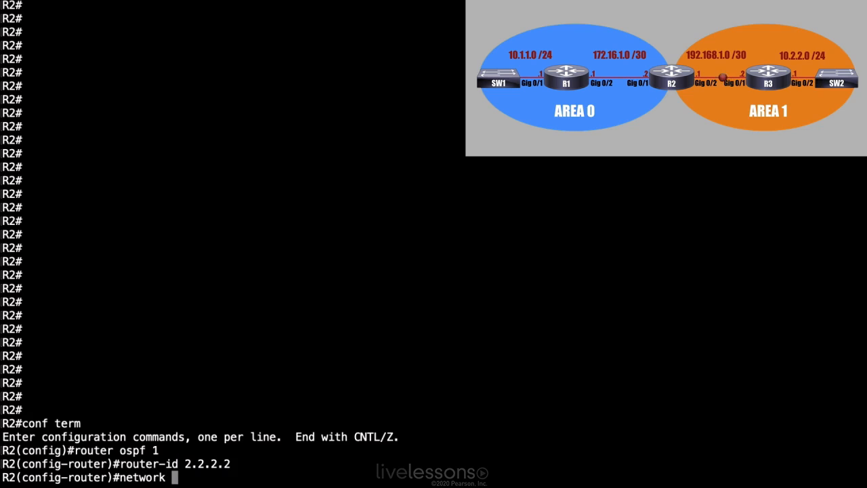
{"action": "type", "text": "17"}
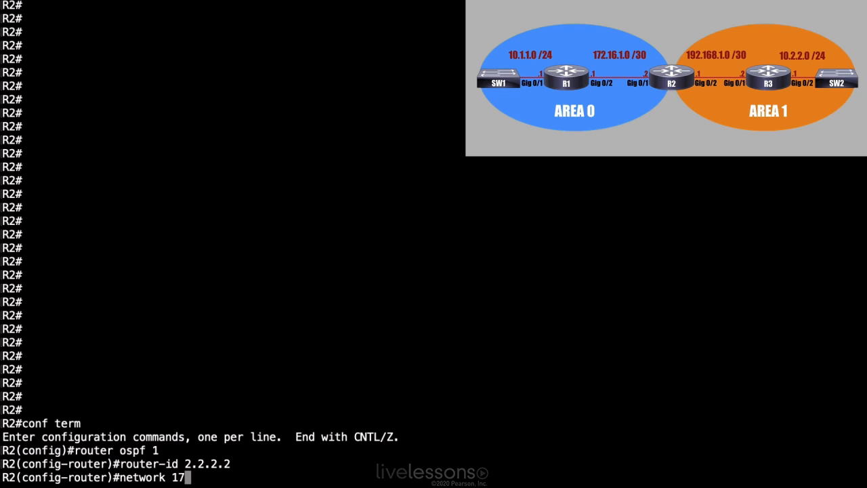
{"action": "type", "text": "2.16."}
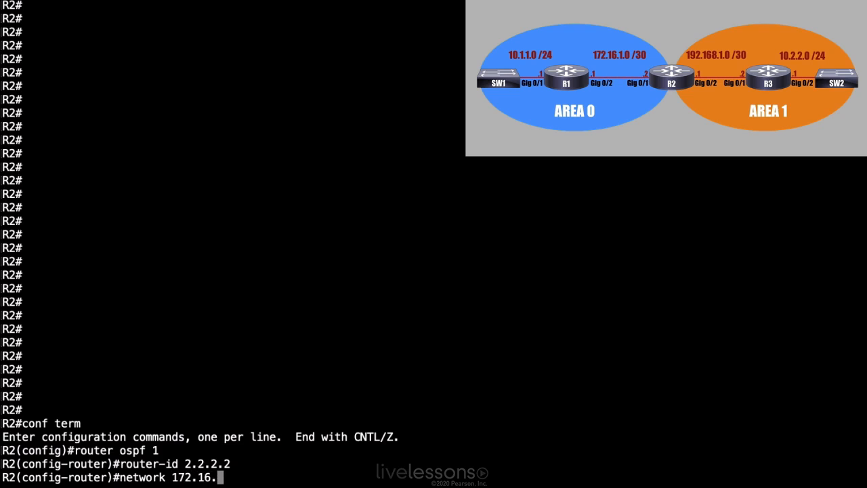
{"action": "type", "text": "1.0"}
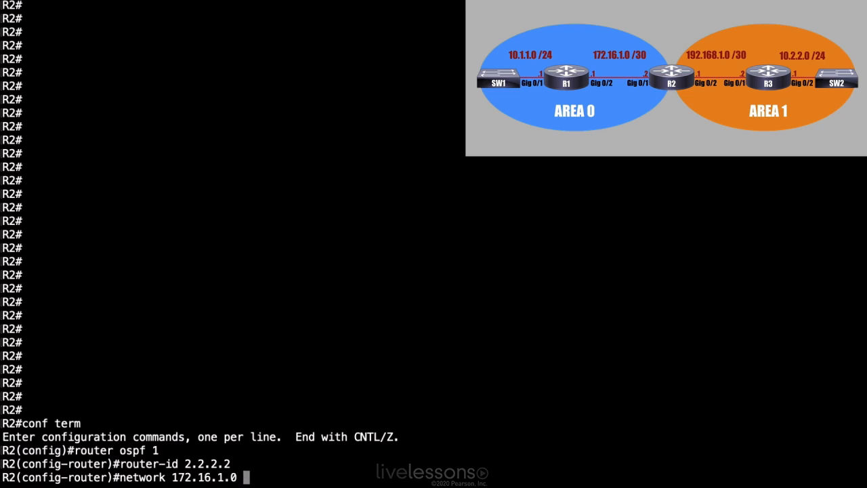
{"action": "type", "text": "0"}
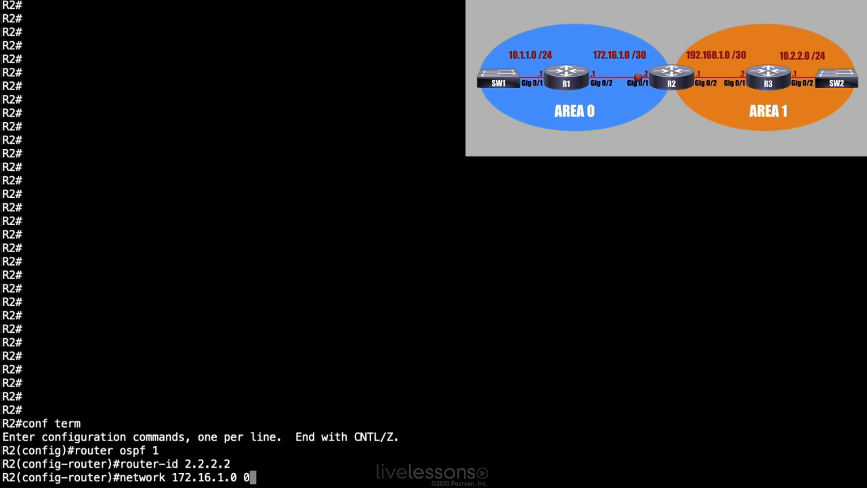
{"action": "type", "text": ".0.0.3 area 0"}
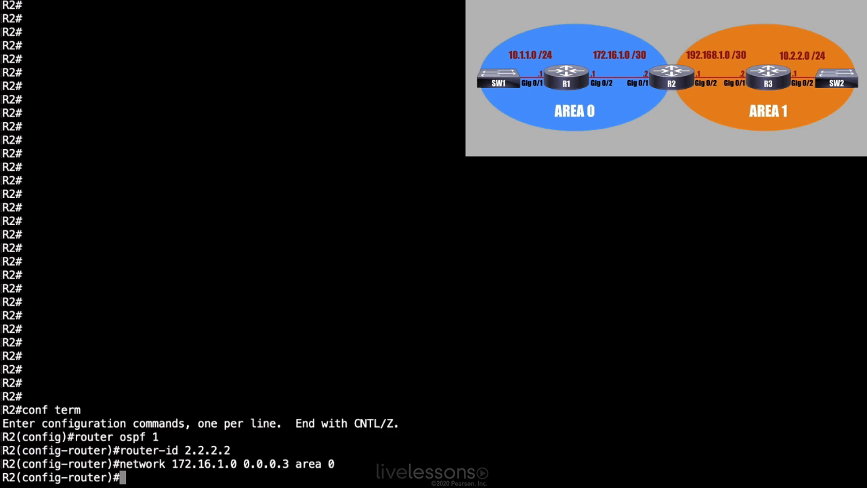
{"action": "type", "text": "network"}
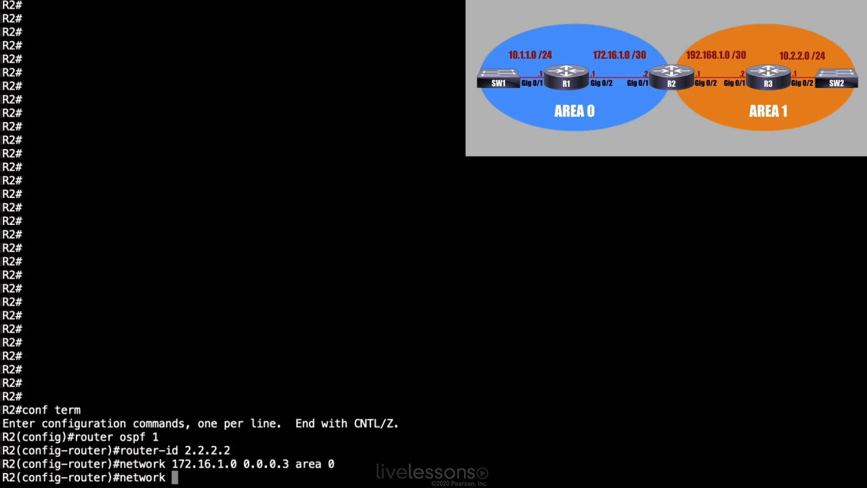
Submit 'network 192.168.1.0 0.0.0.3 area 1' on R2 for the link toward R3
{"action": "type", "text": "192.1"}
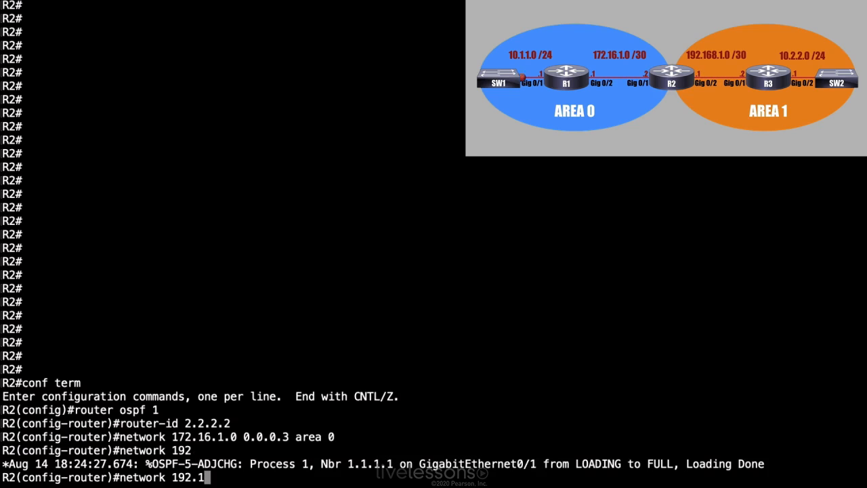
{"action": "type", "text": "68.1.0"}
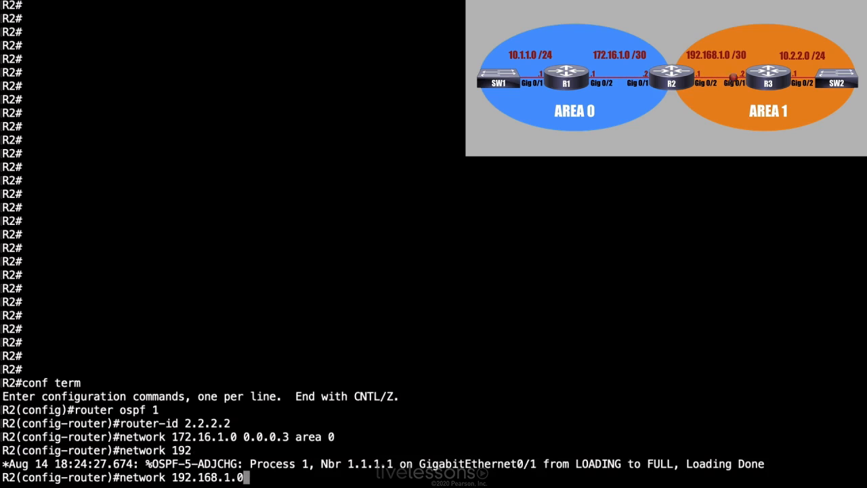
{"action": "type", "text": "0.0.0.3"}
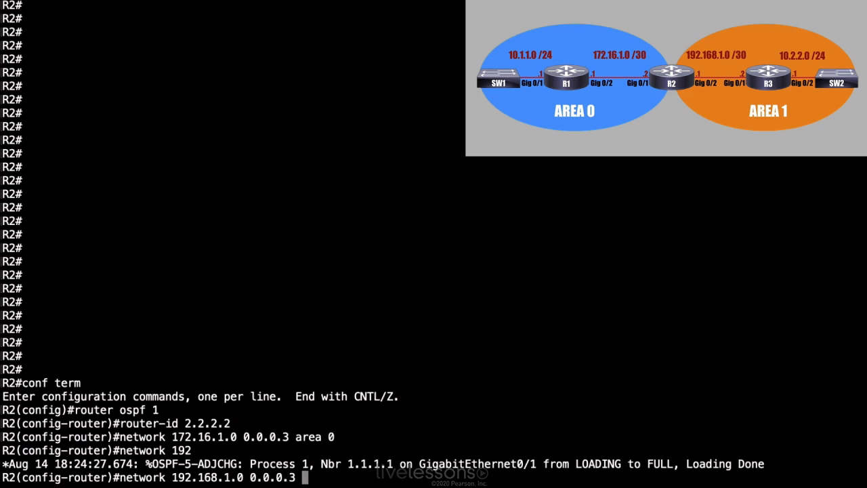
{"action": "type", "text": "area"}
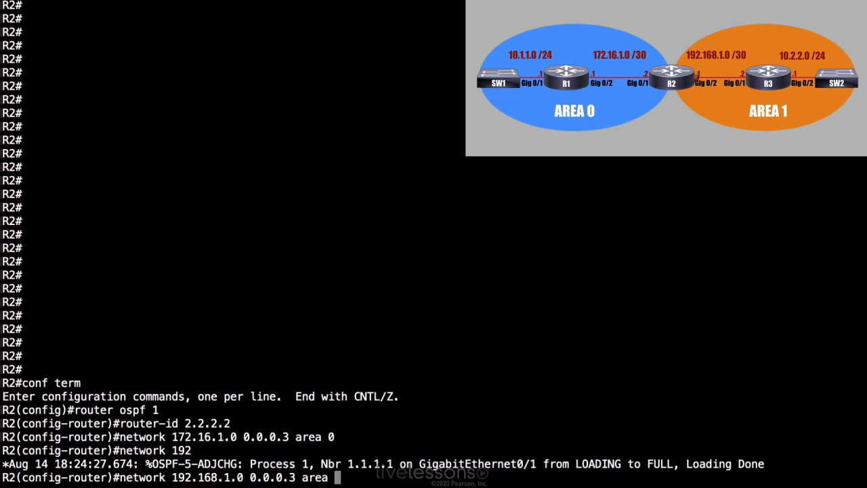
{"action": "key", "text": "Return"}
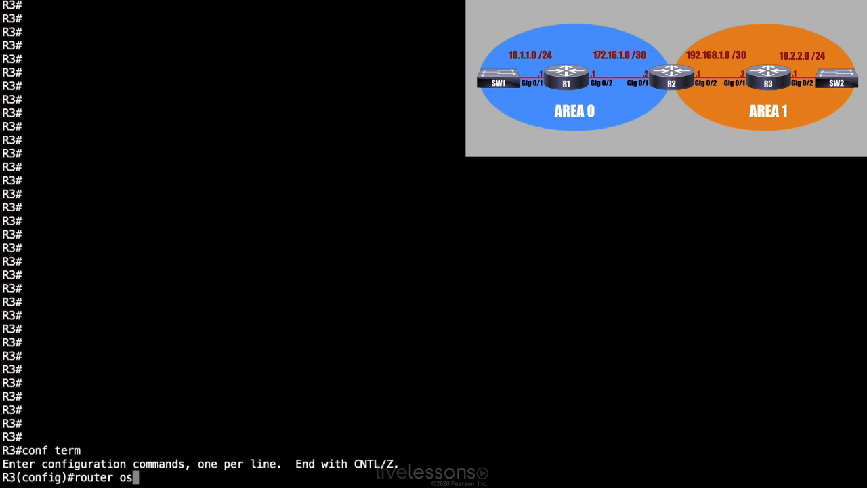
Start 'router ospf 100' on R3 and set 'router-id 3.3.3.3'
{"action": "type", "text": "pf"}
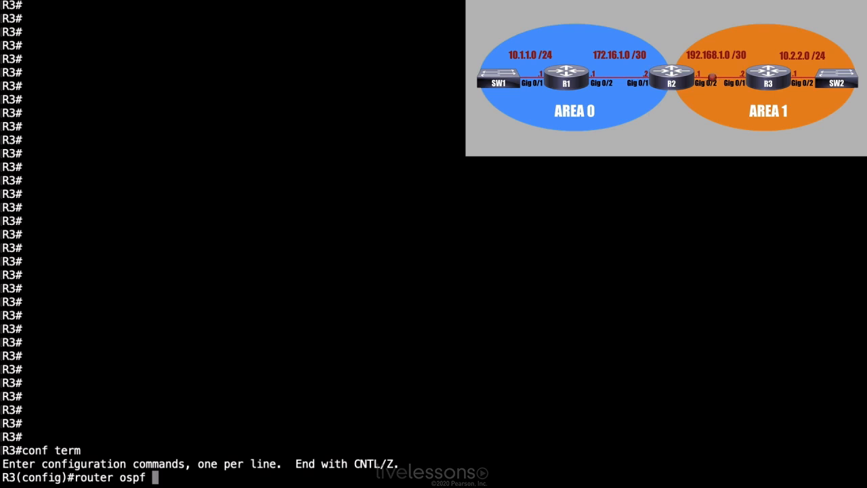
{"action": "type", "text": "100"}
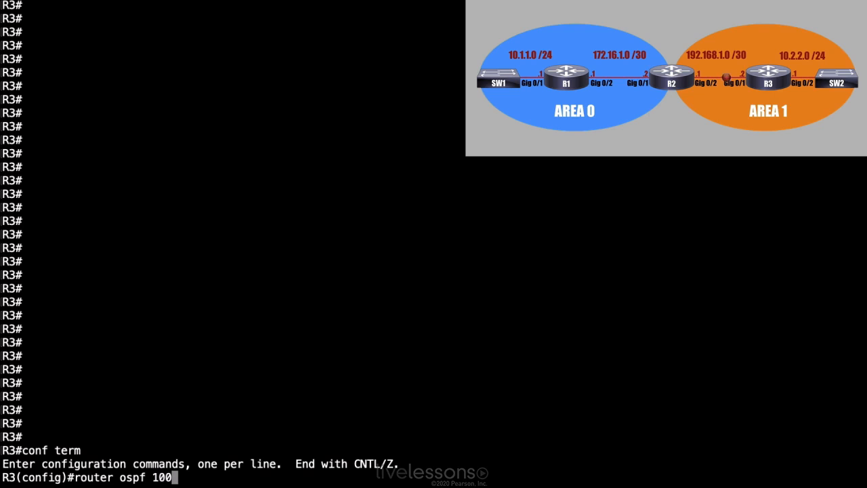
{"action": "key", "text": "Return"}
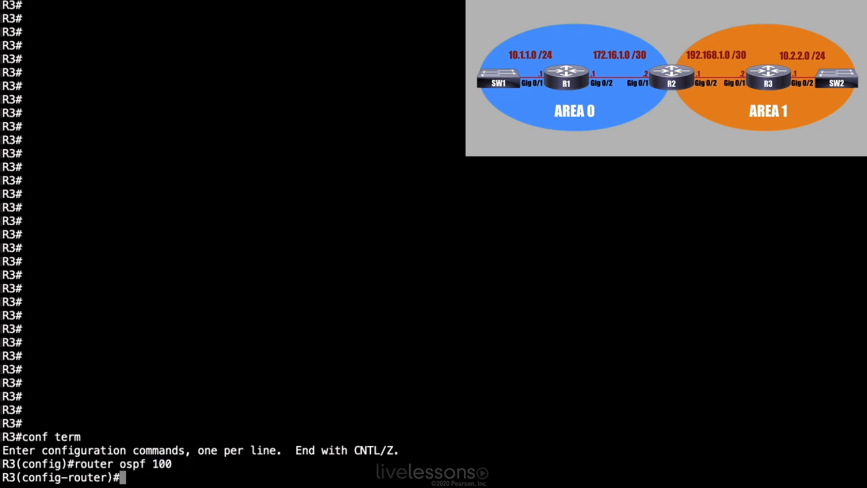
{"action": "type", "text": "router"}
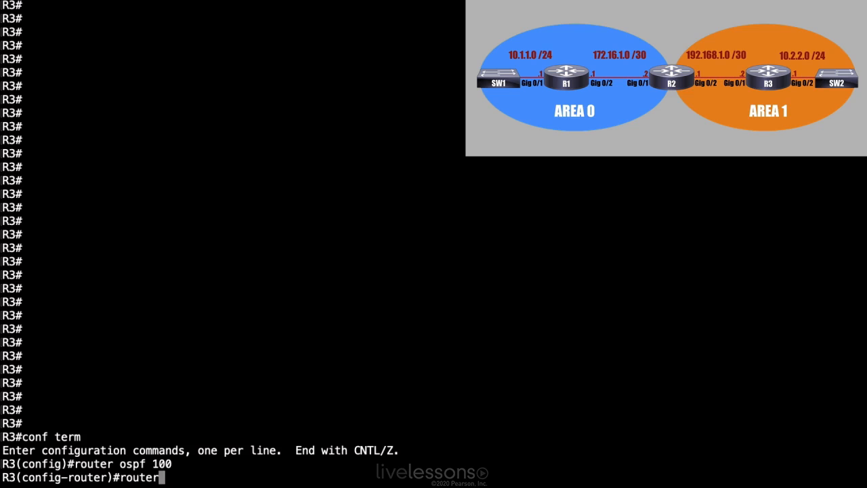
{"action": "type", "text": "-id"}
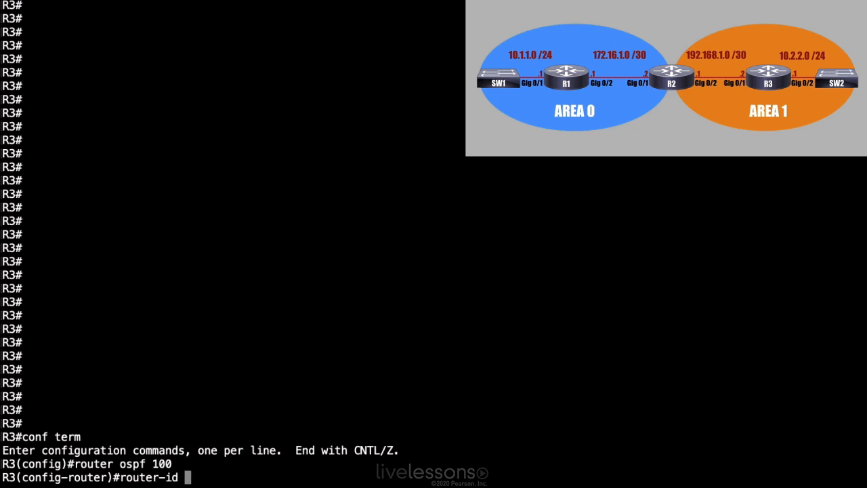
{"action": "type", "text": "3.3.3.3"}
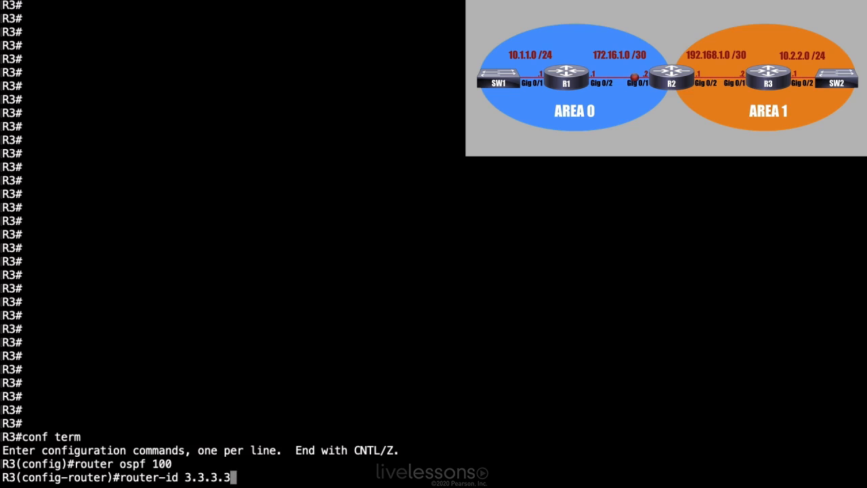
{"action": "key", "text": "Return"}
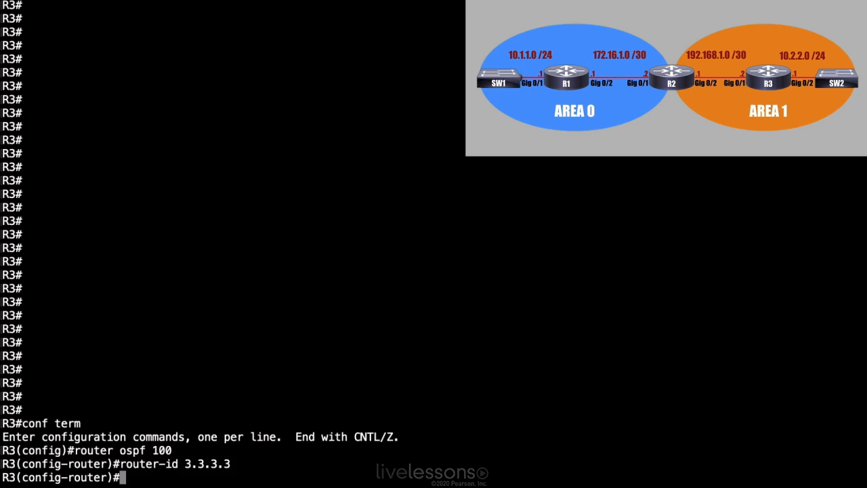
Add 'network 0.0.0.0 255.255.255.255 area 1' to OSPF 100 and watch neighbor 2.2.2.2 reach FULL
{"action": "type", "text": "network"}
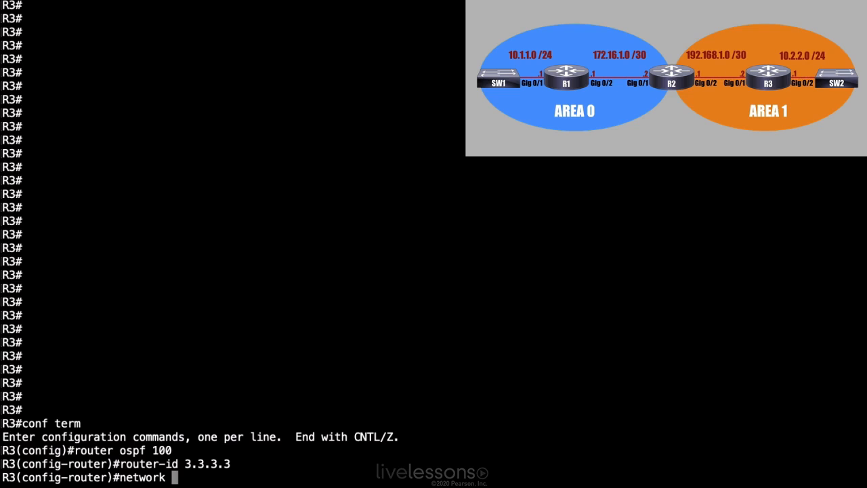
{"action": "type", "text": "0.0.0.0"}
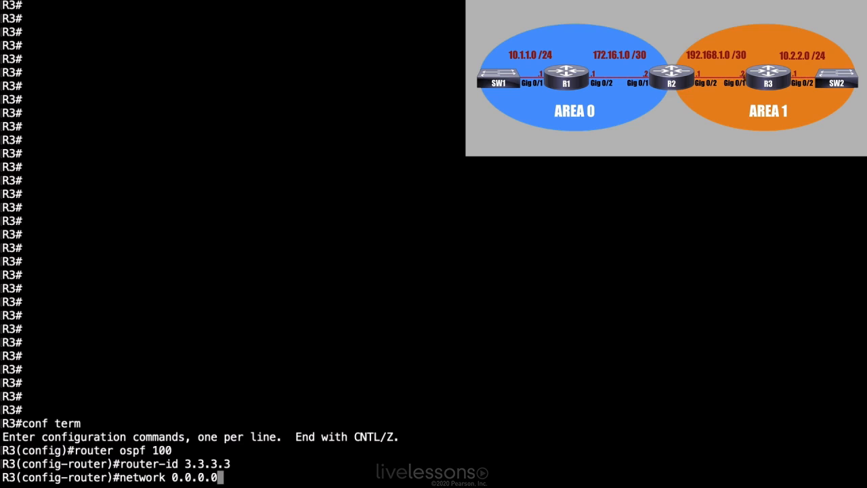
{"action": "type", "text": "2"}
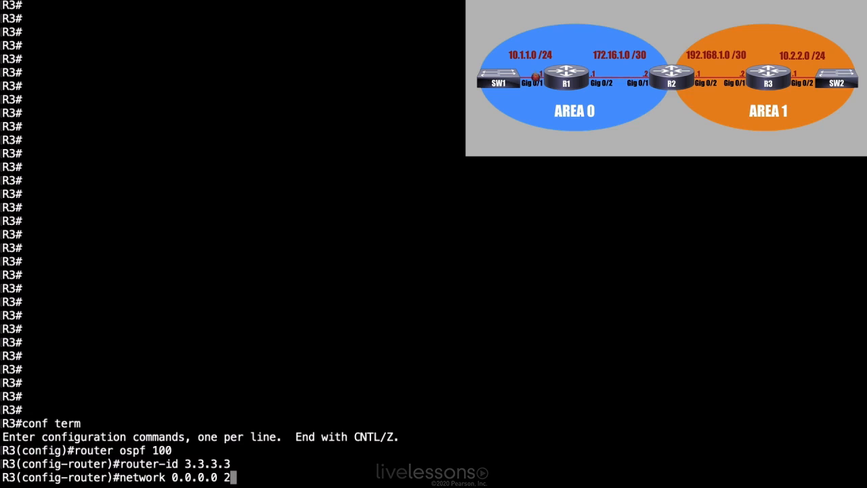
{"action": "type", "text": "55.255.255"}
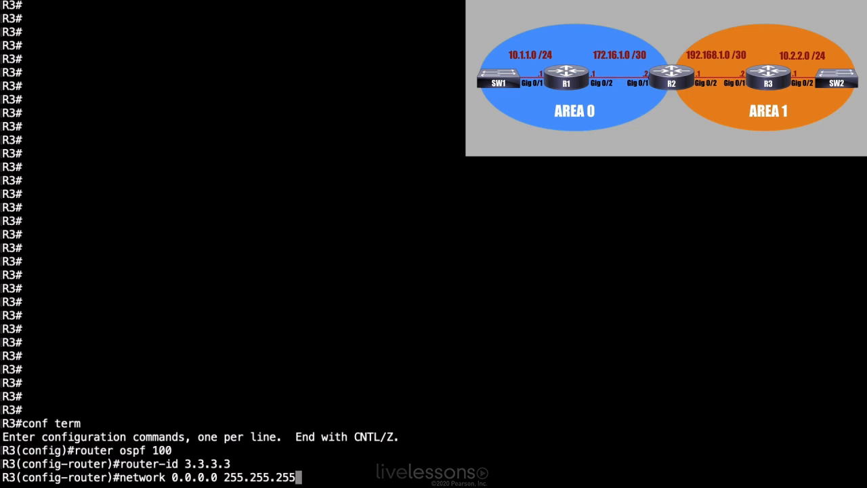
{"action": "type", "text": ".255"}
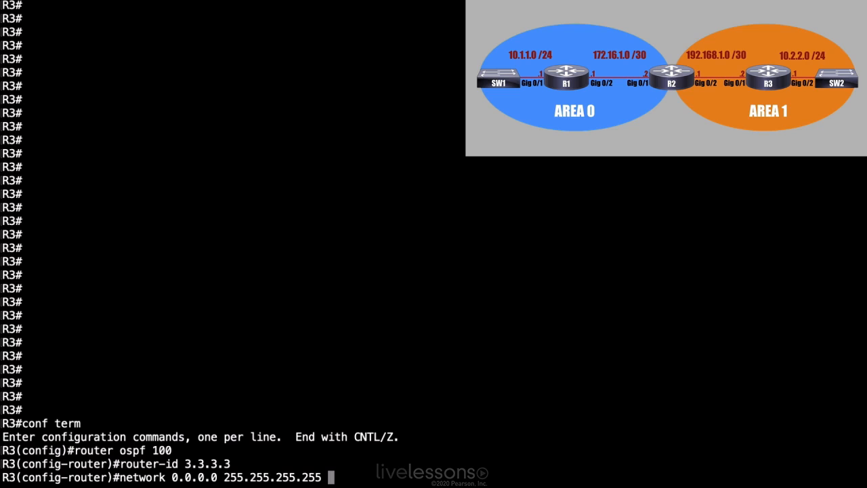
{"action": "type", "text": "area 1"}
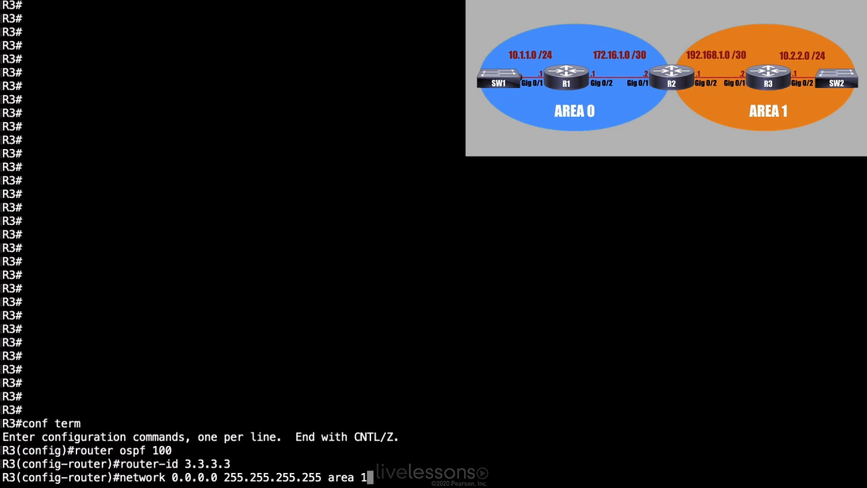
{"action": "key", "text": "Return"}
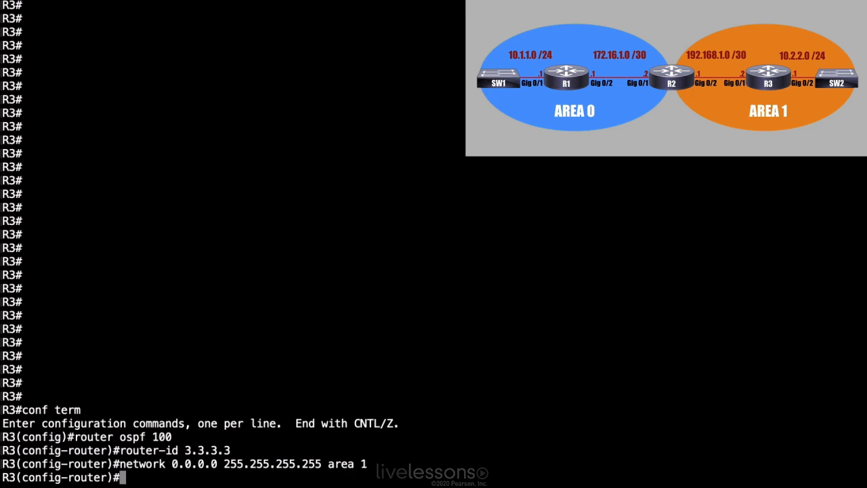
{"action": "key", "text": "Return"}
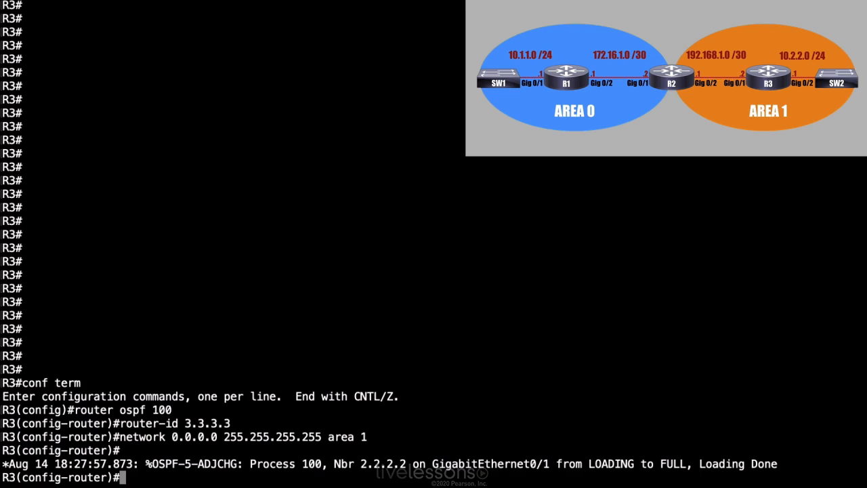
Set 'passive-interface gig 0/2' under OSPF 100 and end back to privileged mode
{"action": "type", "text": "pas"}
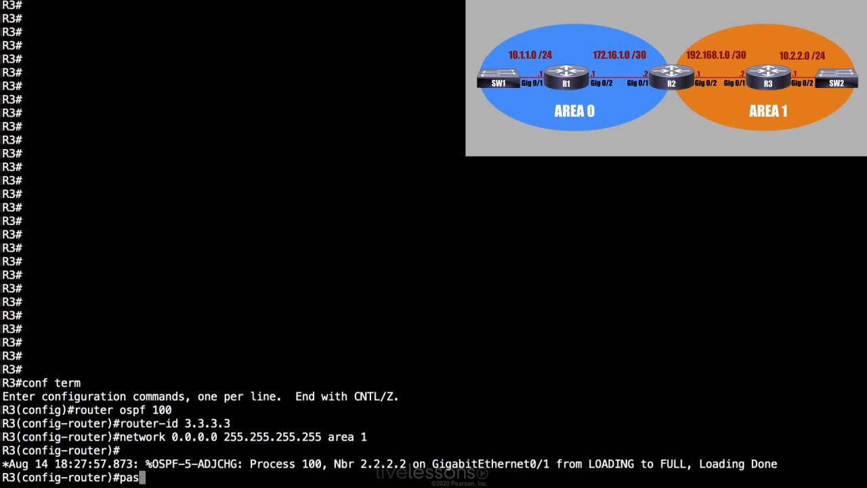
{"action": "type", "text": "sive-interface"}
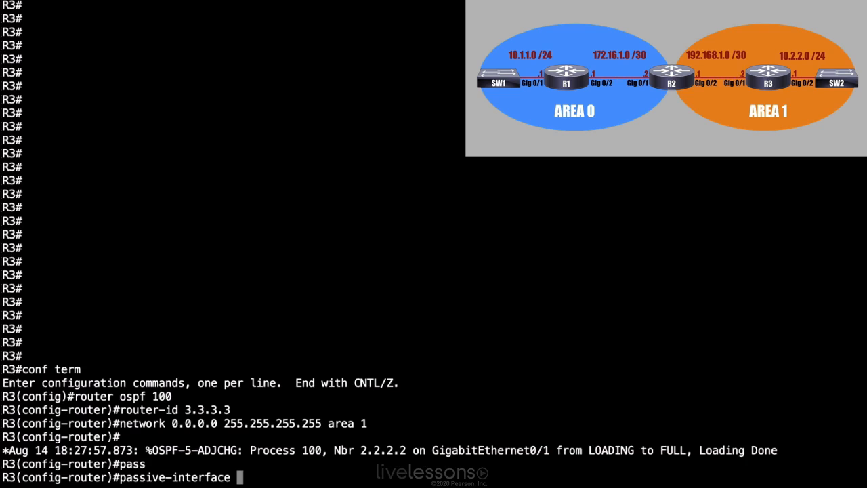
{"action": "type", "text": "gig 0/2"}
{"action": "type", "text": "end"}
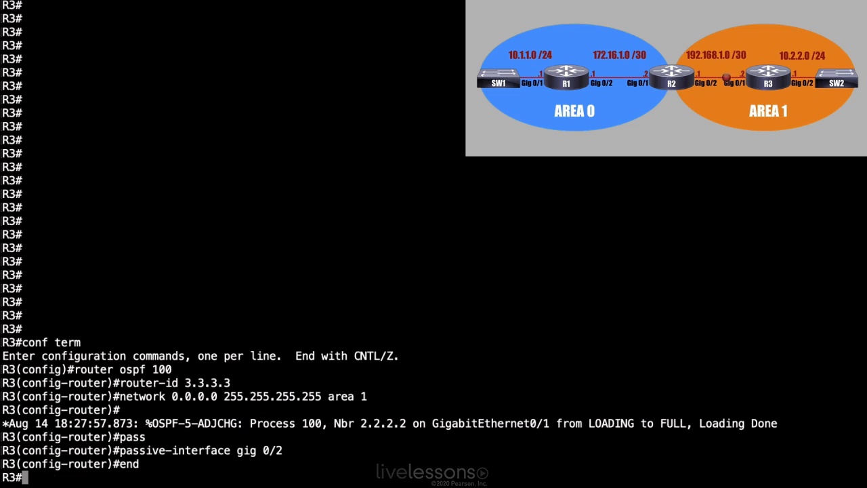
{"action": "key", "text": "Return"}
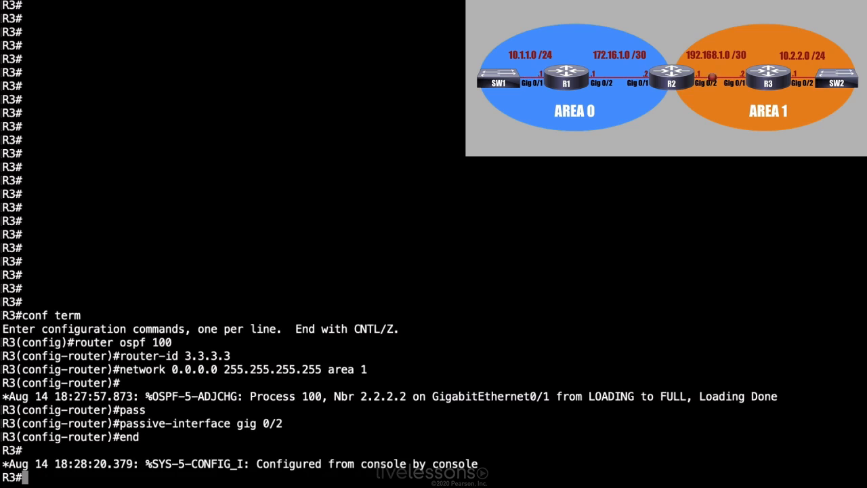